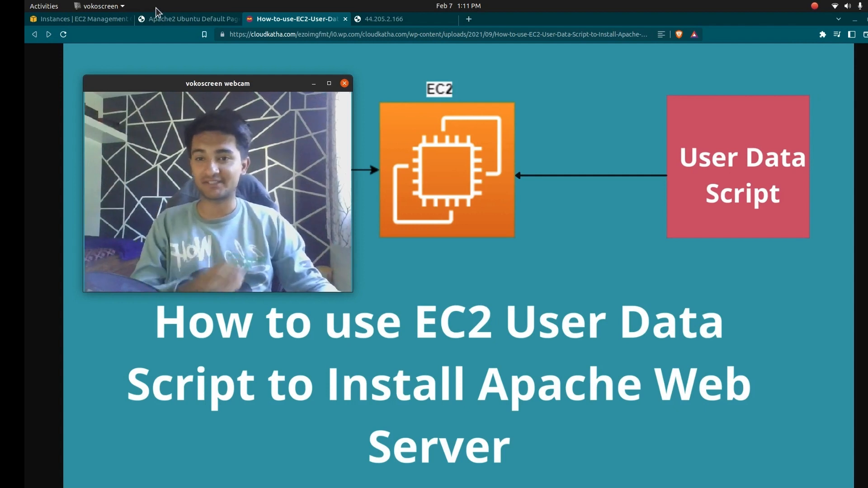
# Step: Advance to the 'EC2 User Data' slide, then close the slide viewer
pyautogui.press('Alt+Tab')
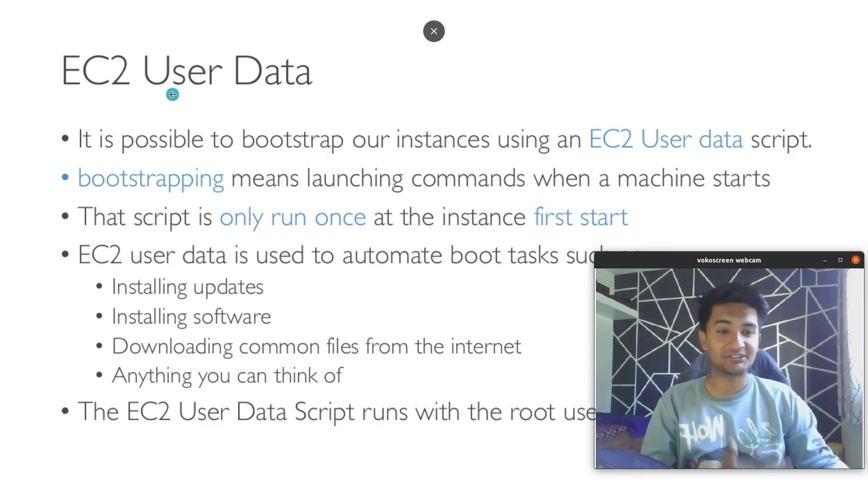
pyautogui.click(433, 31)
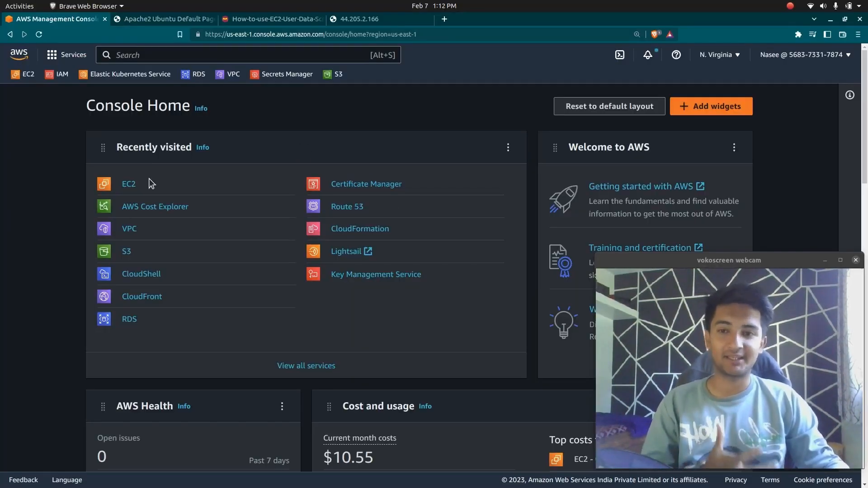
# Step: Go to the EC2 dashboard from Recently visited and start Launch instance
pyautogui.click(128, 184)
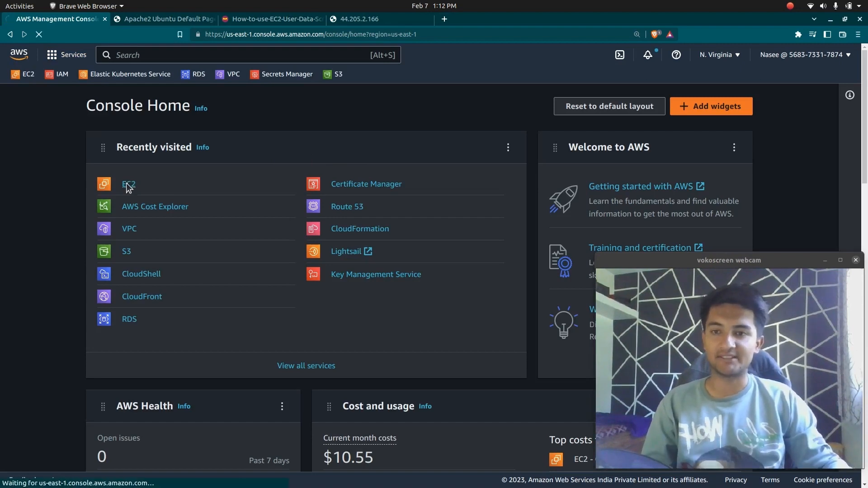
pyautogui.click(128, 185)
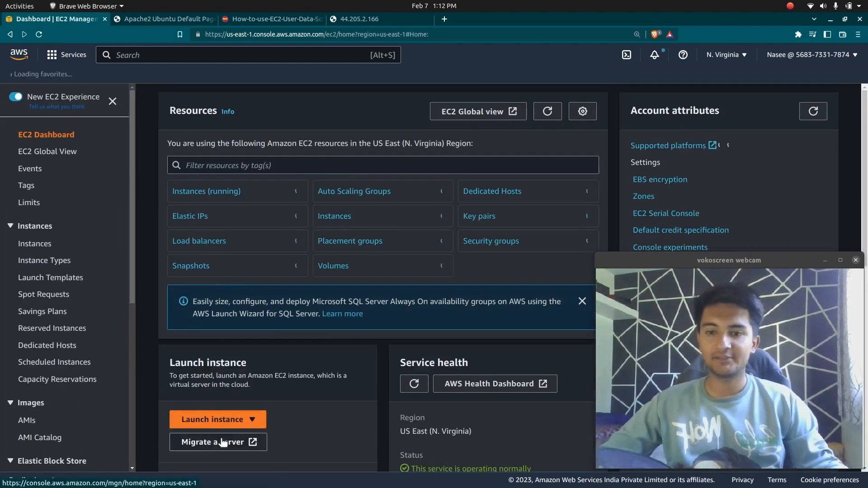
pyautogui.click(210, 420)
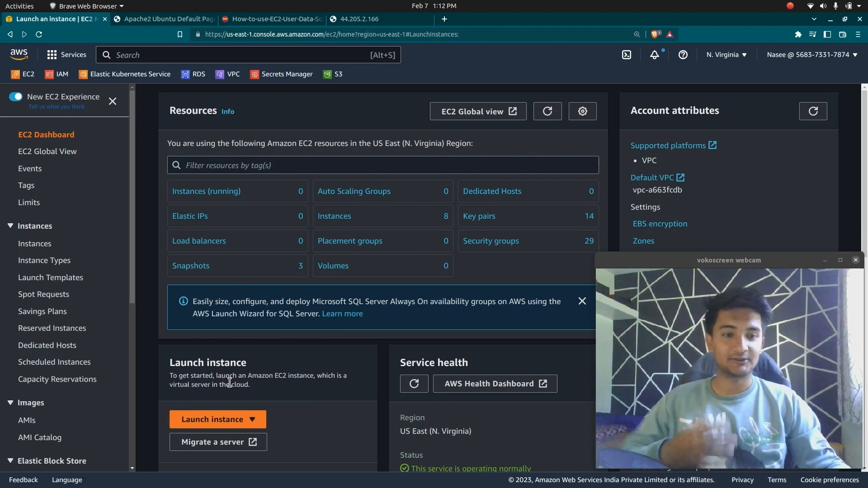
# Step: Name the instance 'server1', choose the Wordpress key pair, and allow HTTP traffic from the internet
pyautogui.click(212, 420)
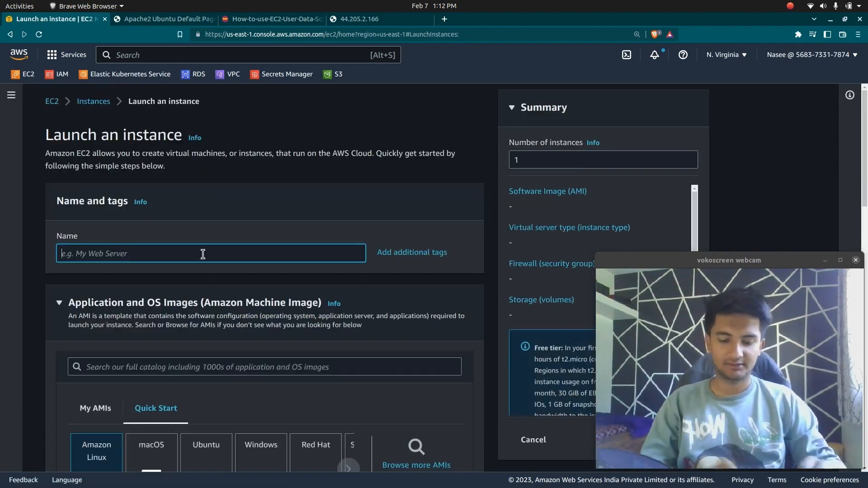
pyautogui.write('server1')
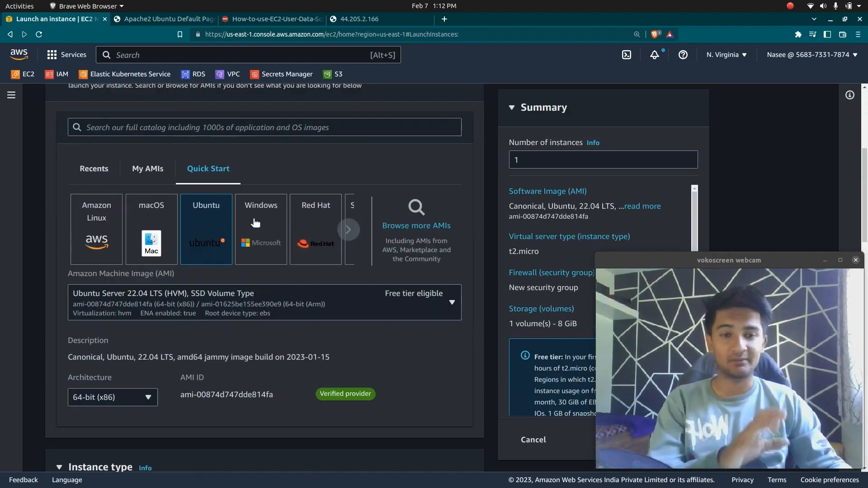
pyautogui.scroll(-3)
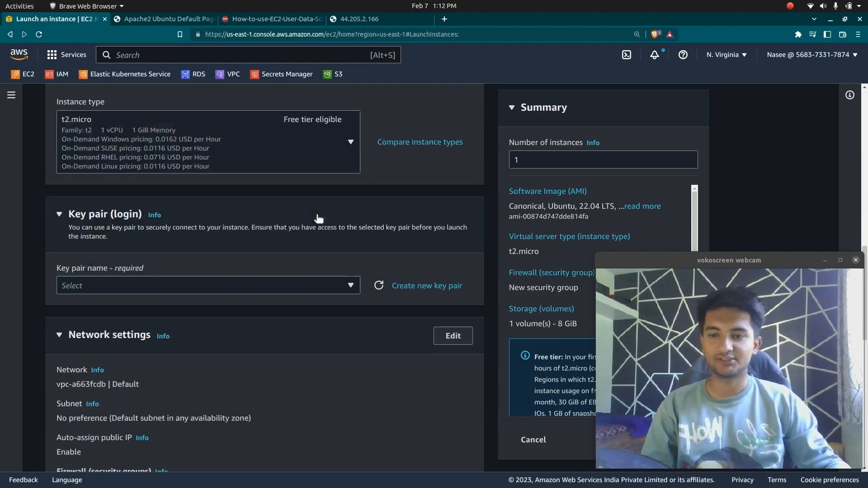
pyautogui.click(208, 284)
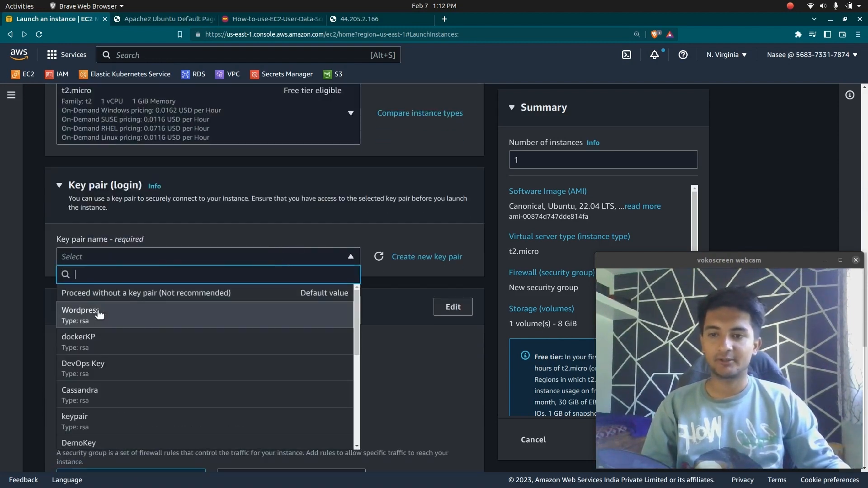
pyautogui.click(81, 311)
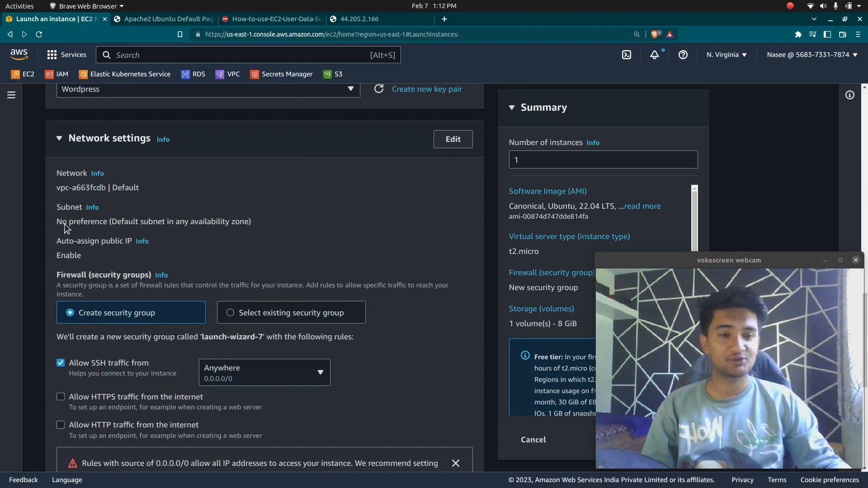
pyautogui.scroll(-3)
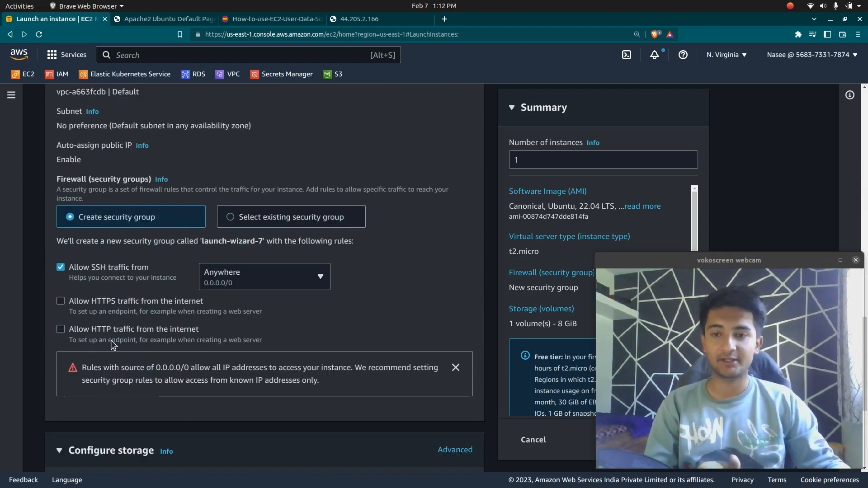
pyautogui.click(60, 329)
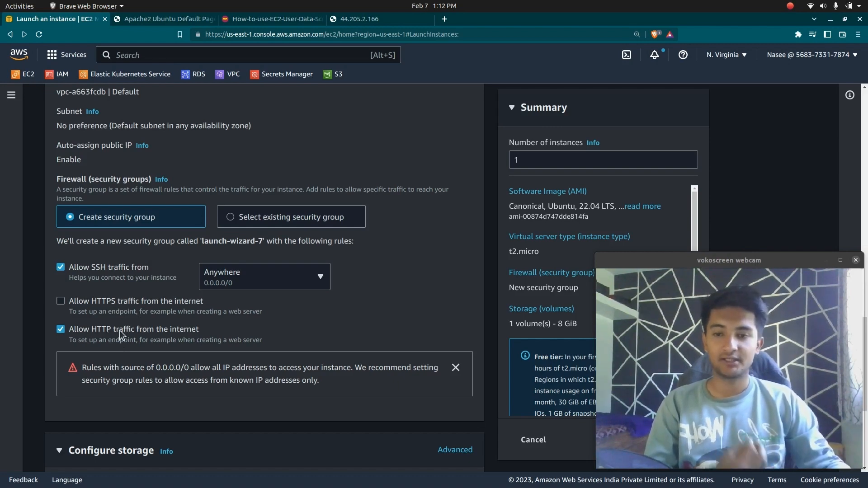
# Step: Scroll down the launch form to reach the empty User data field
pyautogui.scroll(-3)
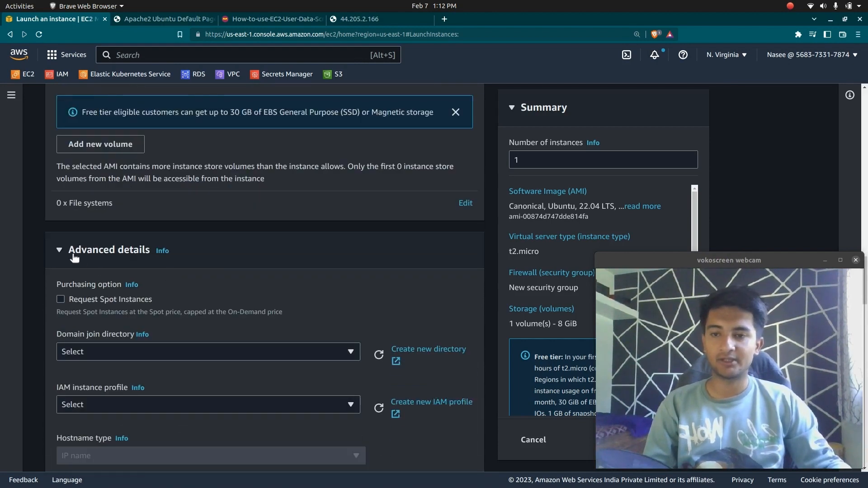
pyautogui.scroll(-3)
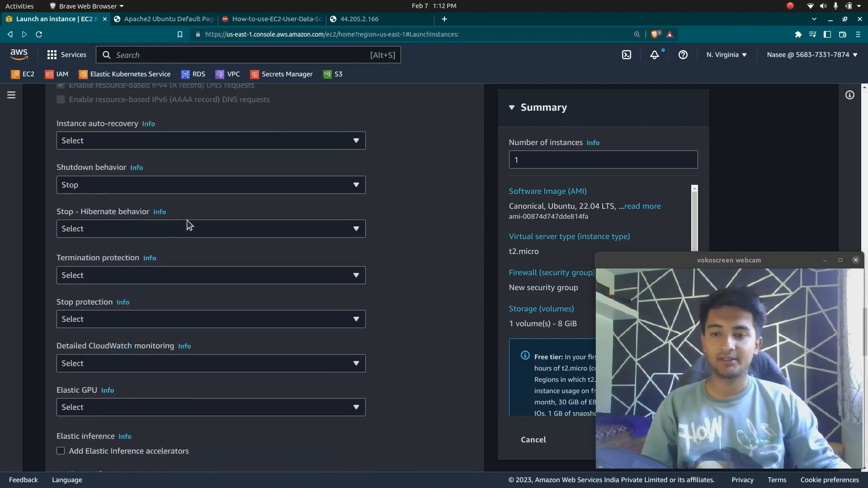
pyautogui.scroll(-3)
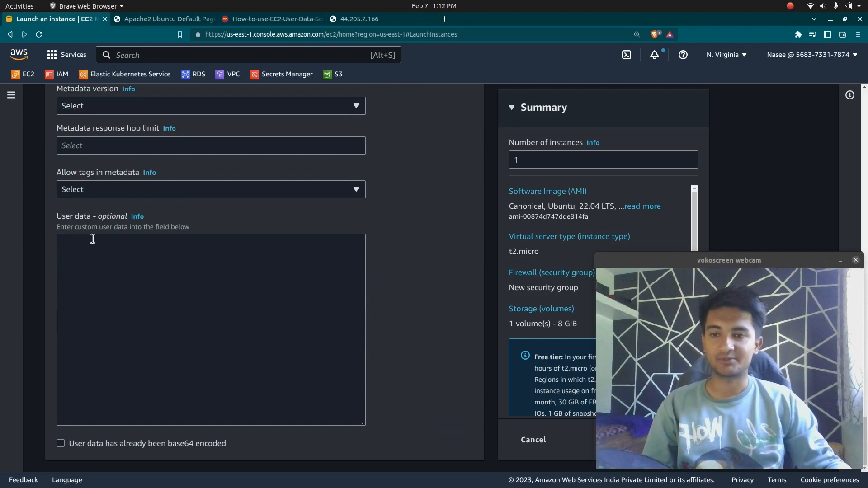
# Step: Begin the user data script with the '#!/bin/bash' shebang line
pyautogui.click(99, 255)
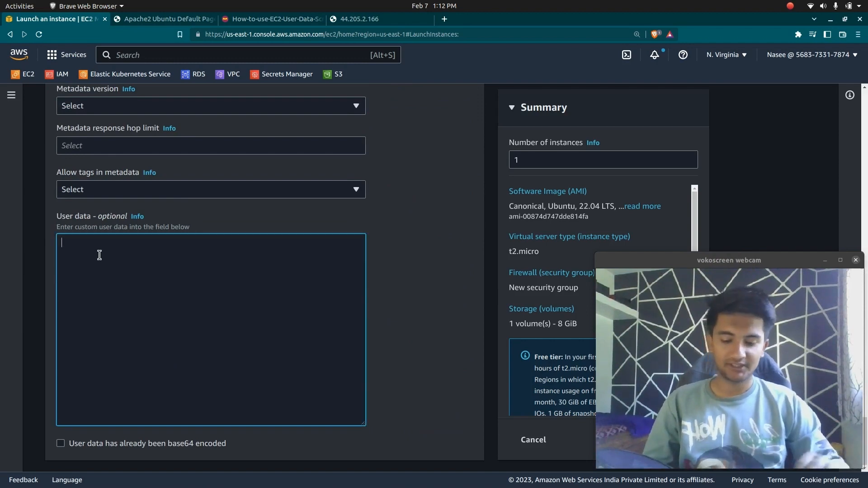
pyautogui.write('#')
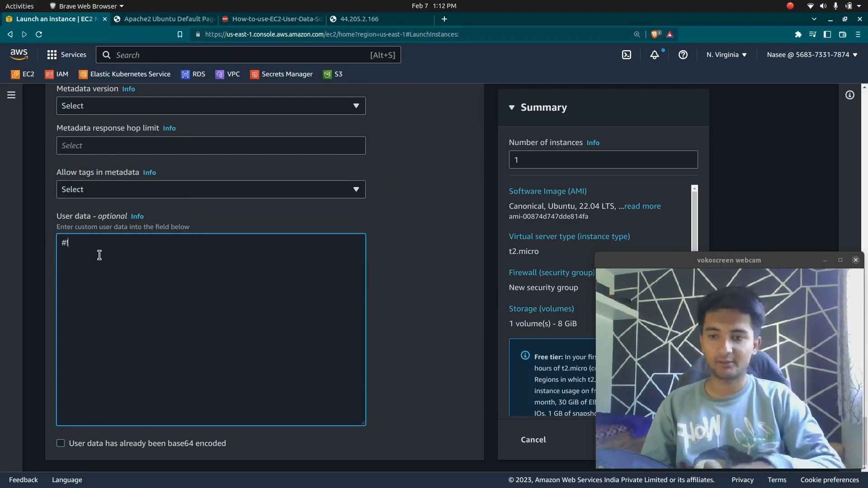
pyautogui.doubleClick(63, 242)
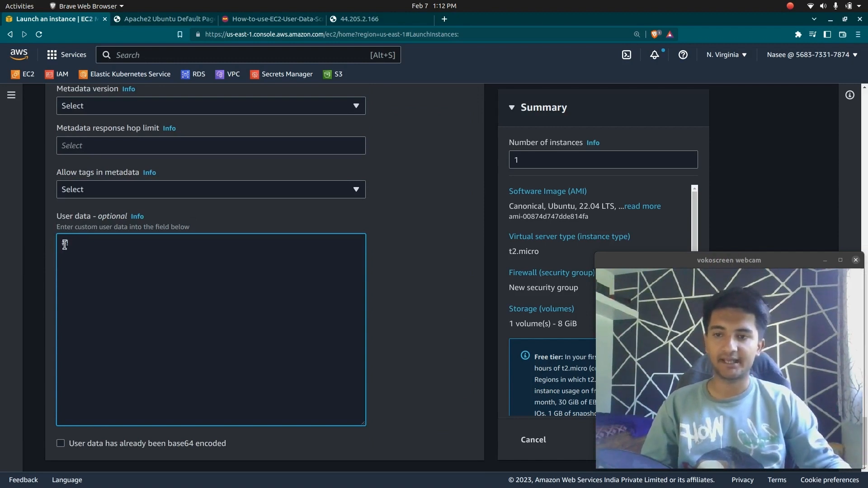
pyautogui.write('#!/bin')
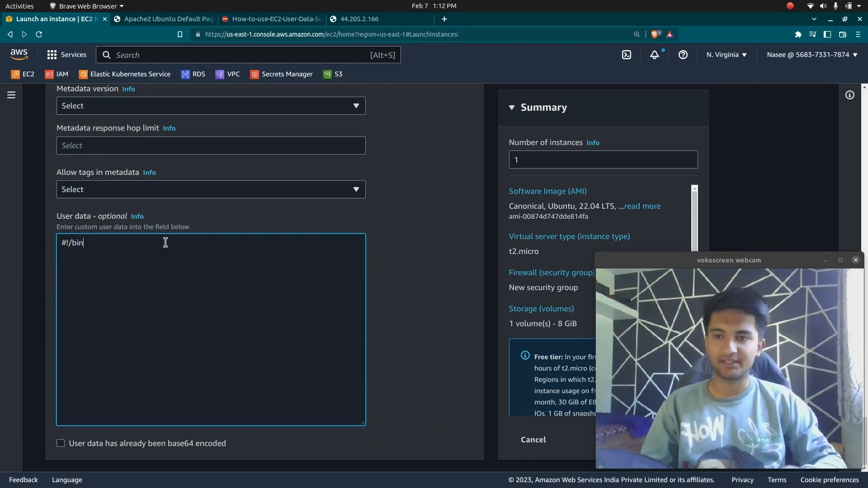
pyautogui.write('bash')
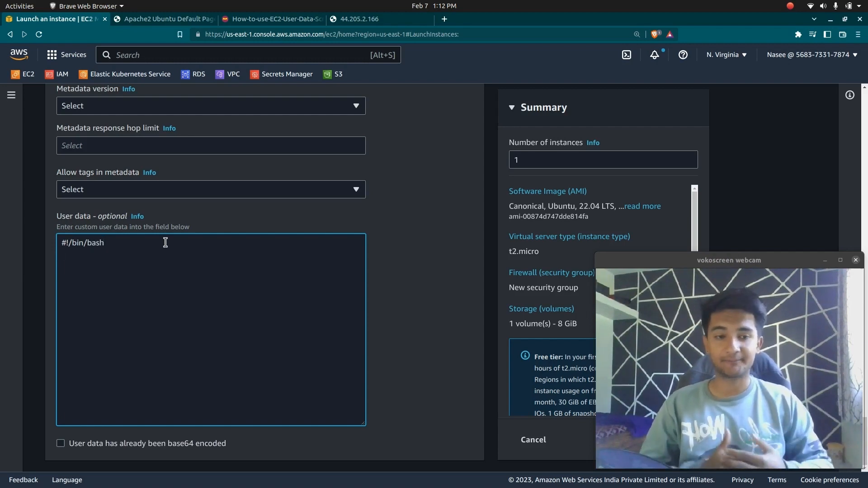
pyautogui.press('Enter')
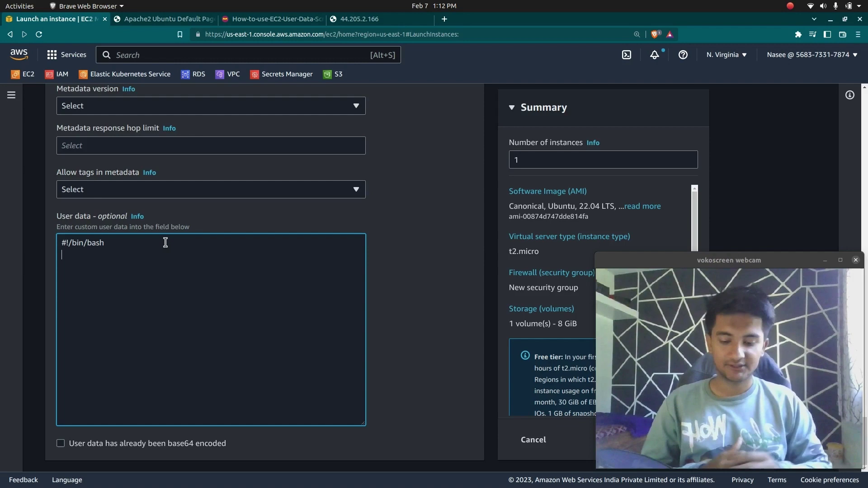
# Step: Add 'apt-get update -y' and 'apt-get install apache2 -y' lines to the script
pyautogui.write('apt-get')
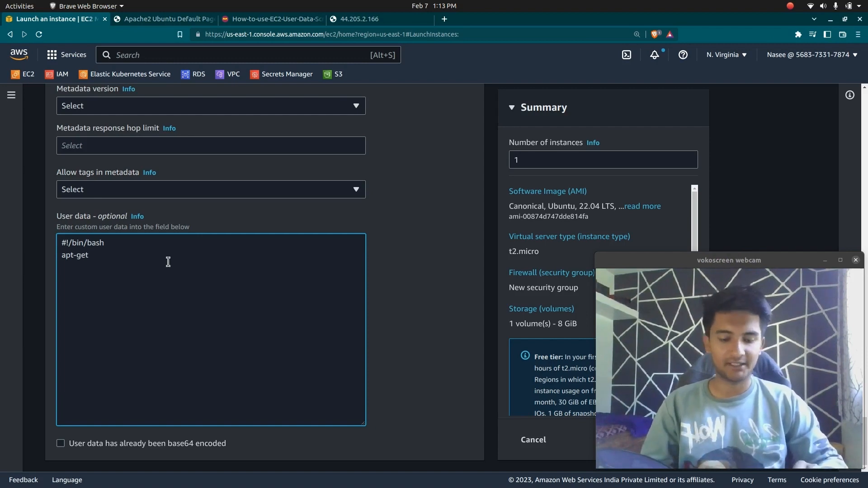
pyautogui.write('update -')
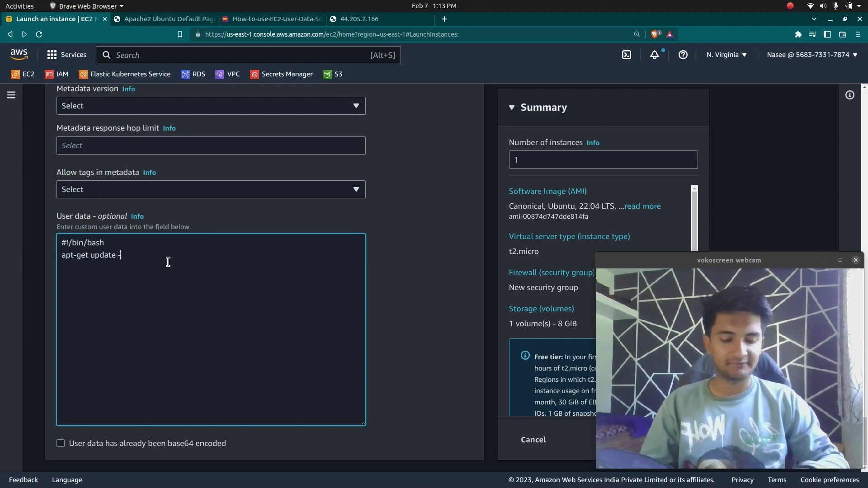
pyautogui.write('y')
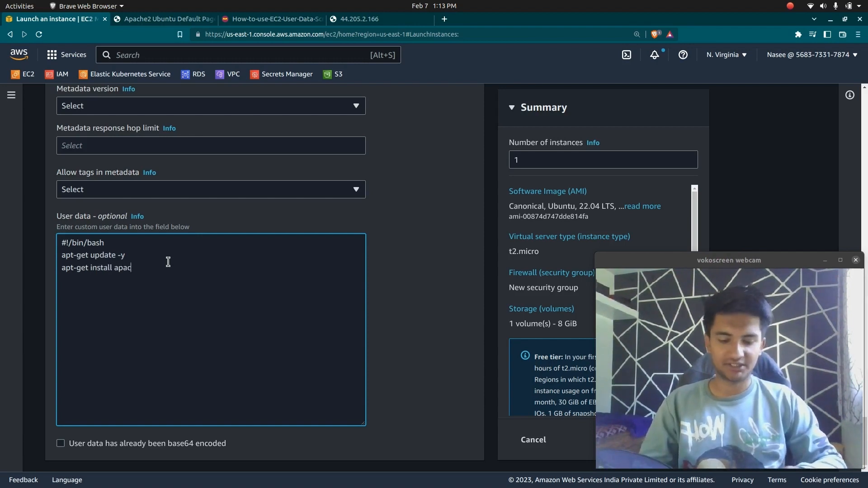
pyautogui.write('he2')
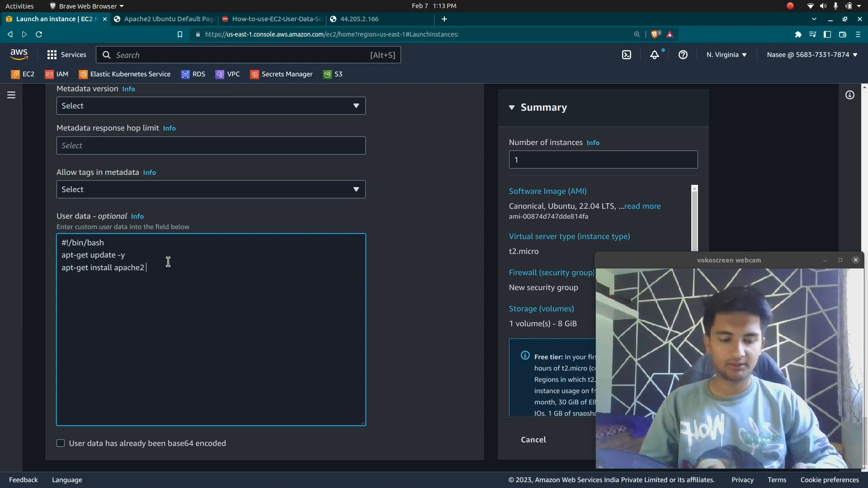
pyautogui.write('-y')
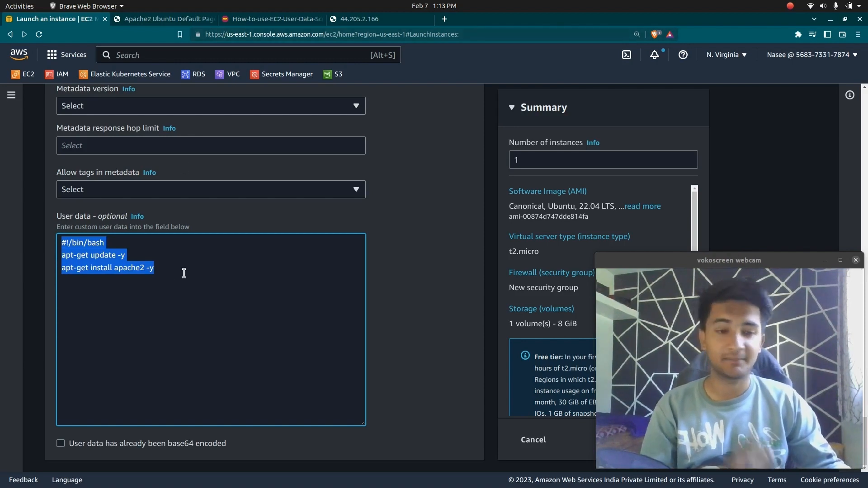
pyautogui.moveTo(143, 31)
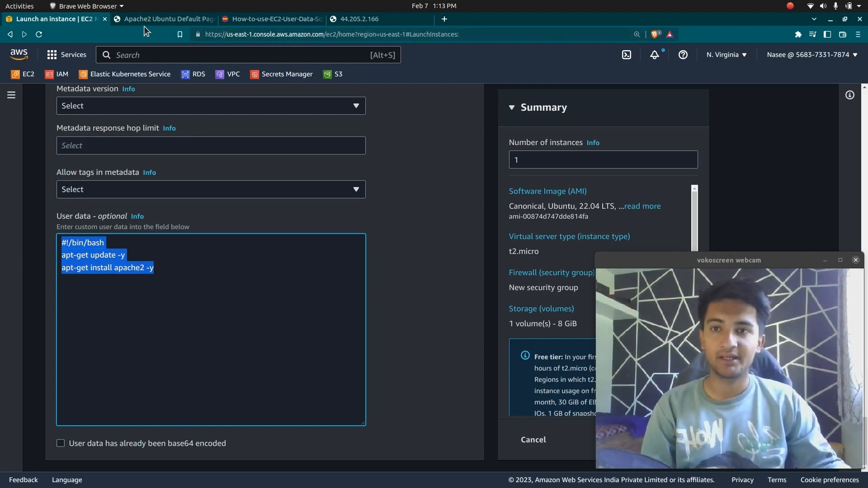
# Step: Compare the Apache2 Default Page with the custom Userdata site at 44.205.2.166, returning to the default page
pyautogui.click(167, 19)
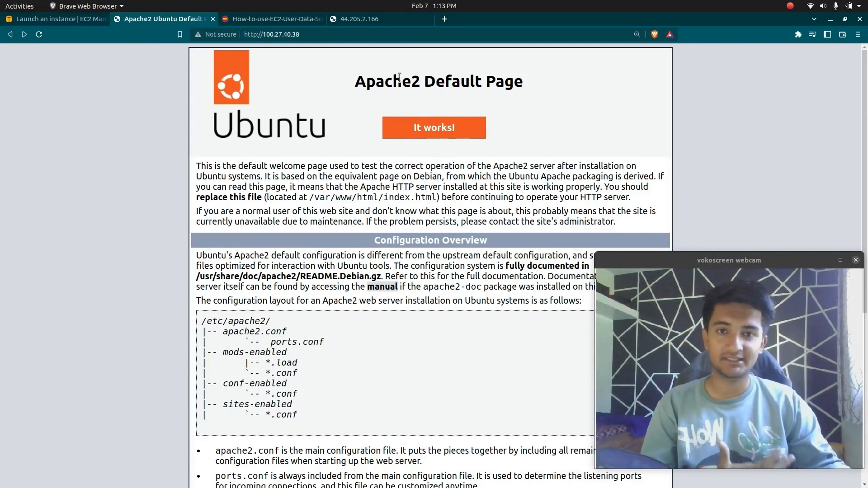
pyautogui.click(358, 19)
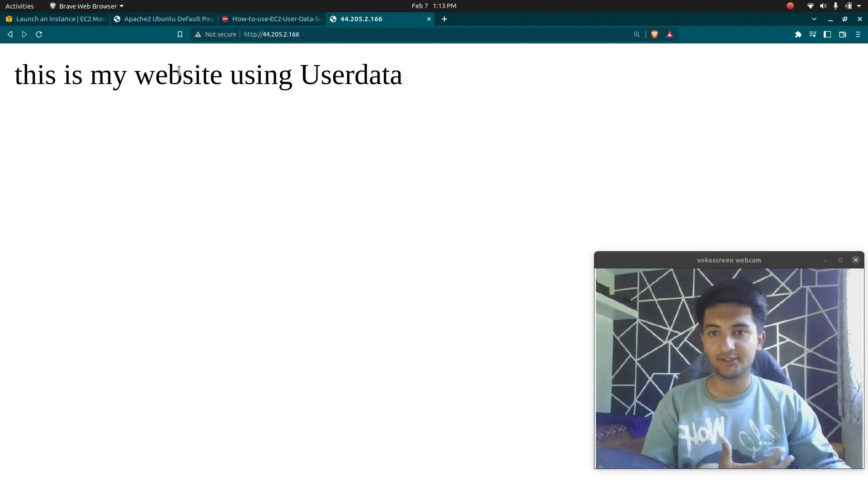
pyautogui.click(163, 18)
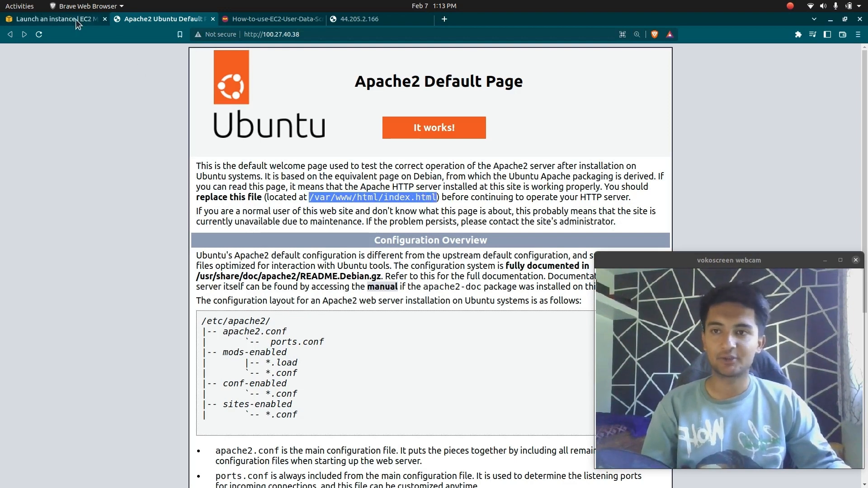
# Step: Add echo "Subscribe to cloudchamp!! Please" > /var/www/html/index.html to the script
pyautogui.click(54, 19)
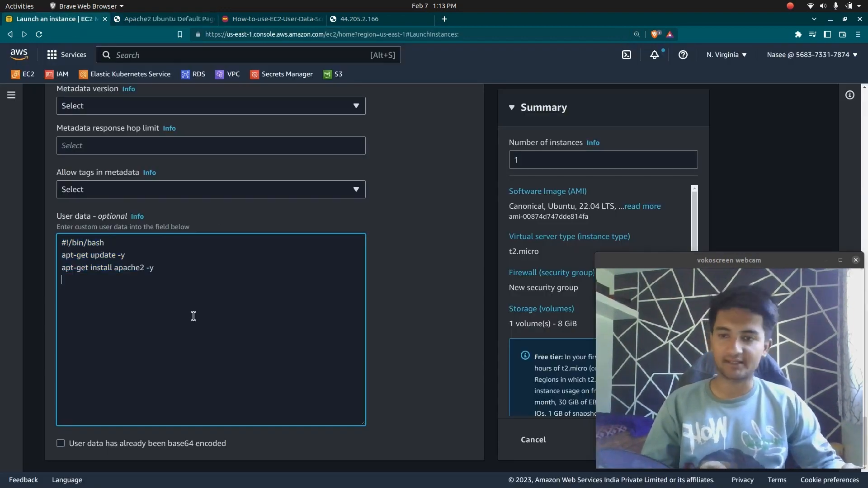
pyautogui.write('echo "')
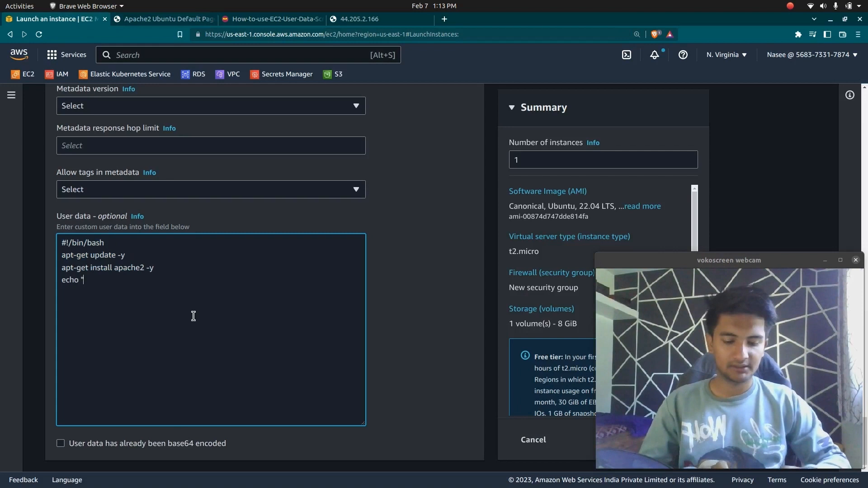
pyautogui.write('Subscribe')
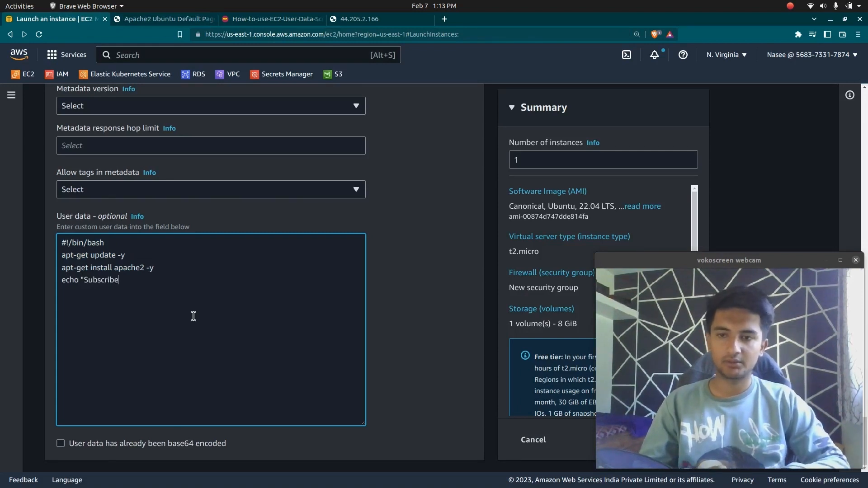
pyautogui.write('to c')
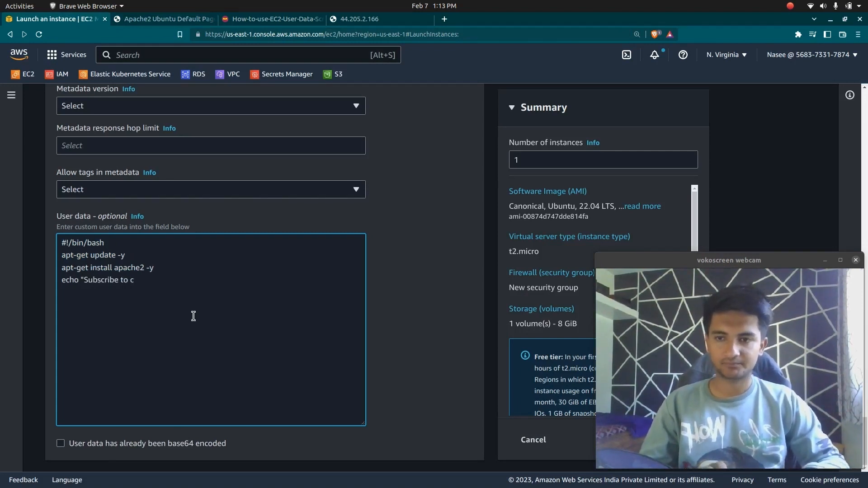
pyautogui.write('loudchamp!! Pleas')
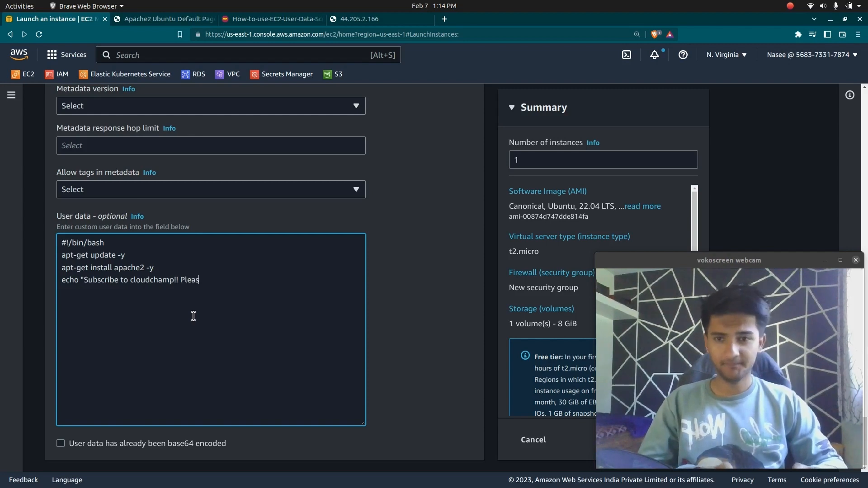
pyautogui.write('e"')
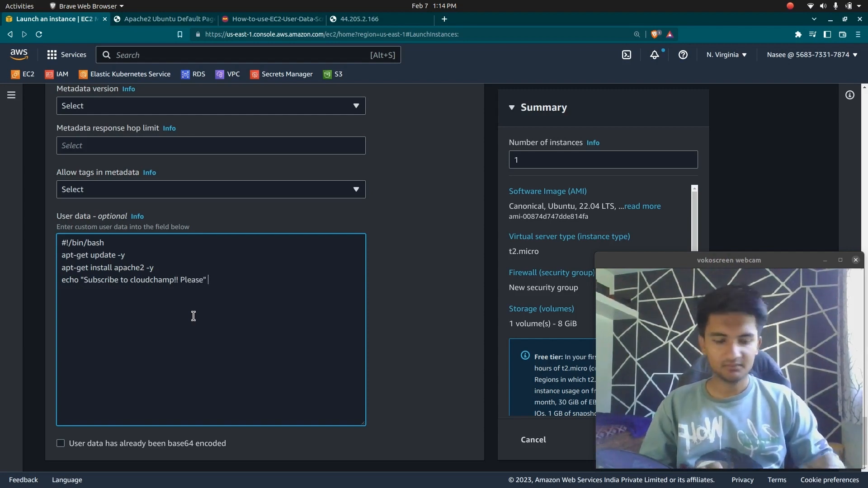
pyautogui.write('> /var')
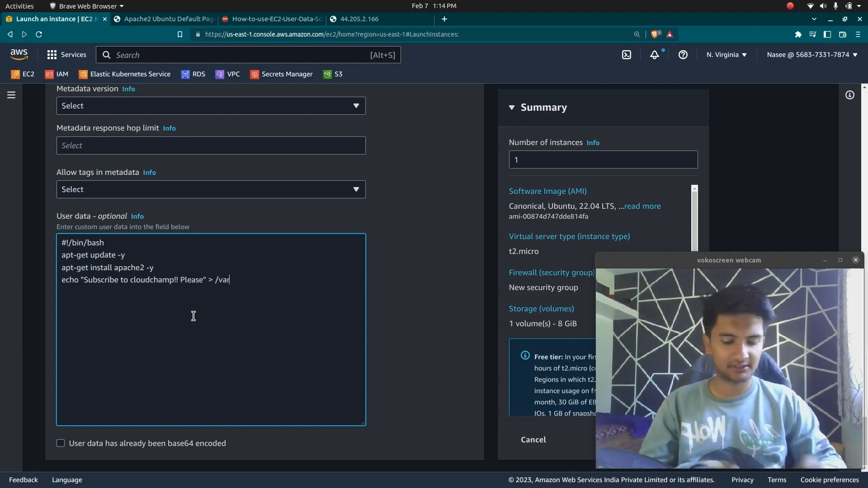
pyautogui.write('/www/htm')
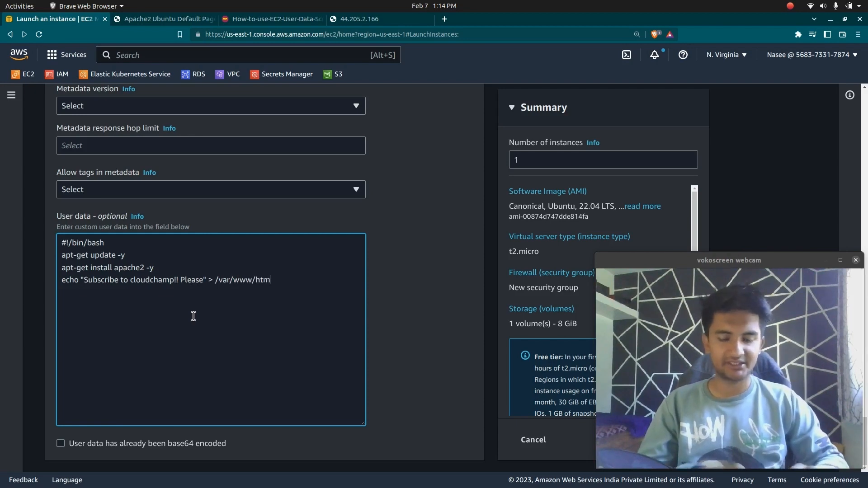
pyautogui.write('l/ine')
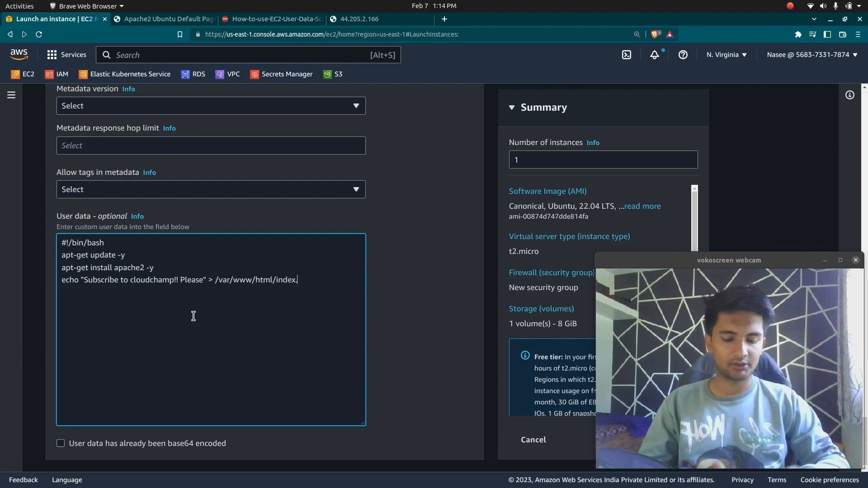
pyautogui.write('html')
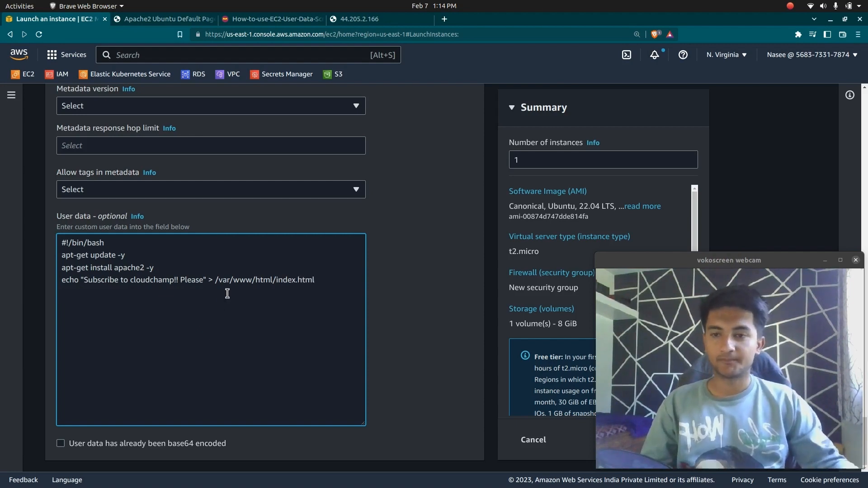
# Step: Finish the script with 'systemctl start apache2' and highlight the install command
pyautogui.write('systemctl start')
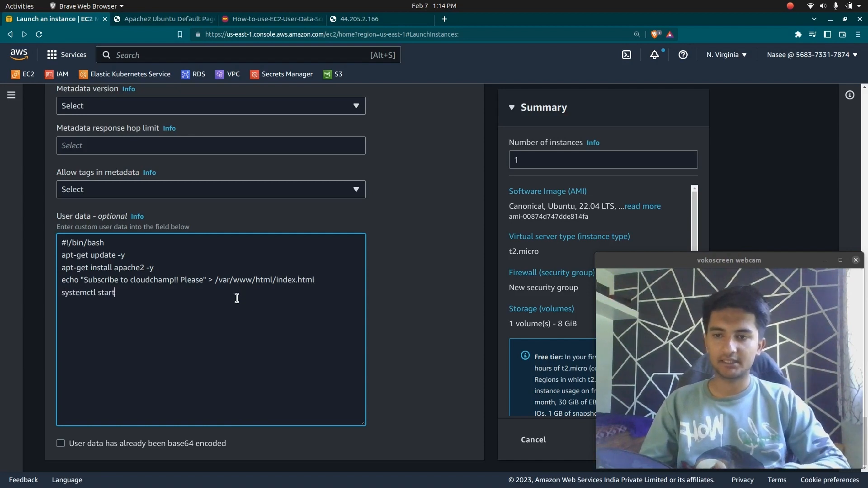
pyautogui.write('apache2')
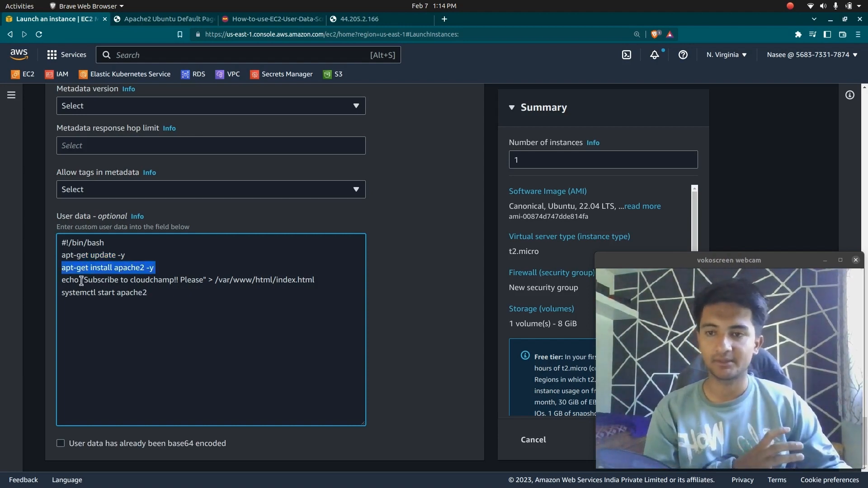
pyautogui.moveTo(277, 280)
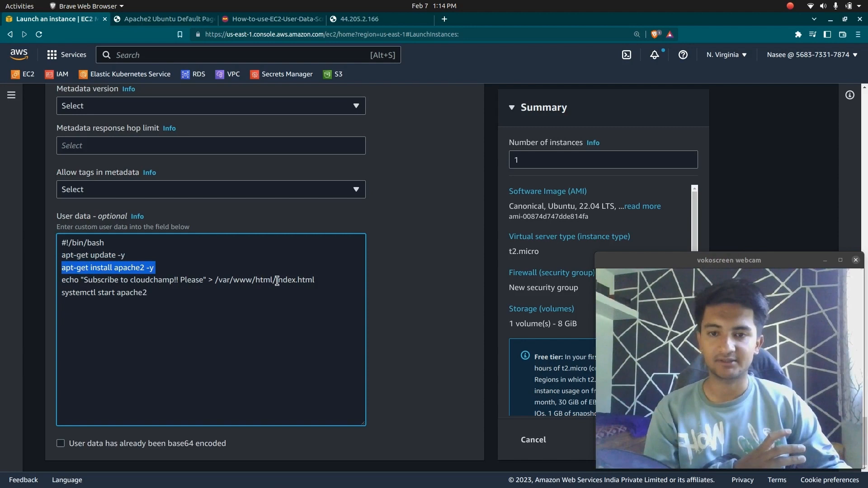
pyautogui.doubleClick(79, 293)
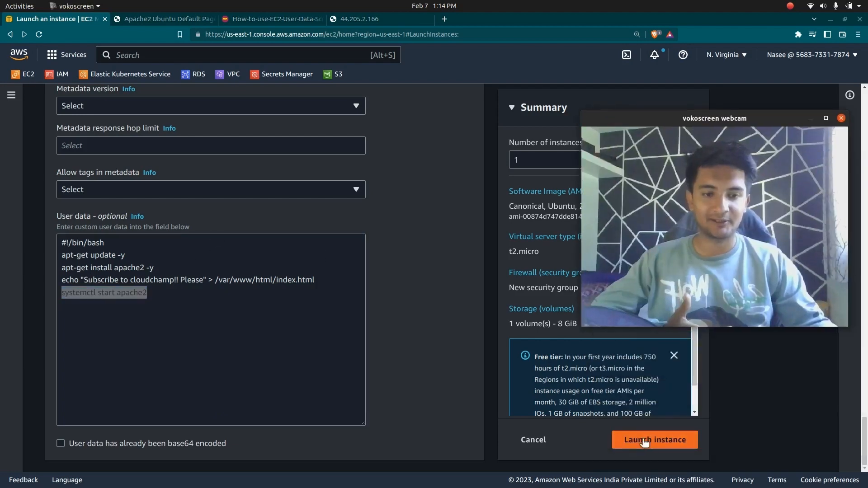
# Step: Launch the instance, then view the new server1 instance and its Status checks
pyautogui.click(655, 439)
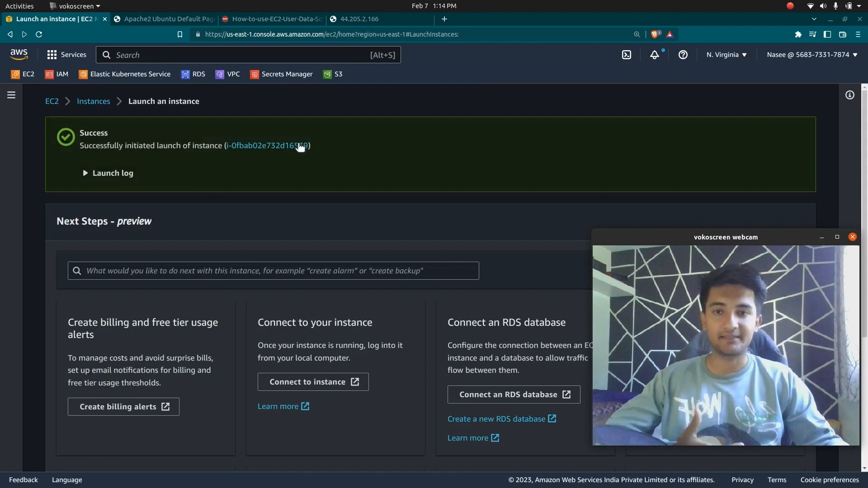
pyautogui.click(271, 145)
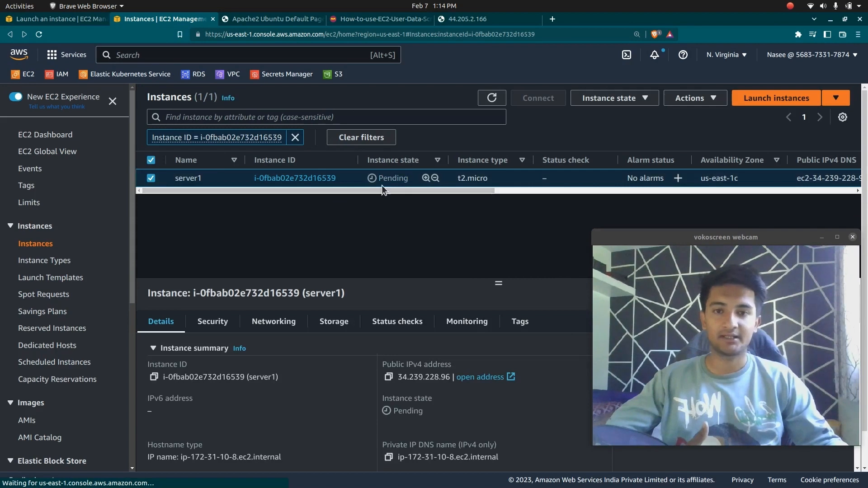
pyautogui.click(397, 322)
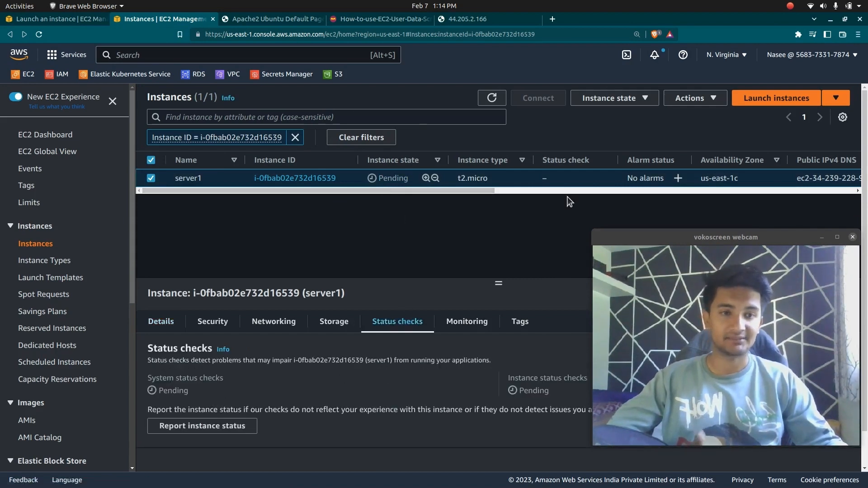
pyautogui.click(791, 5)
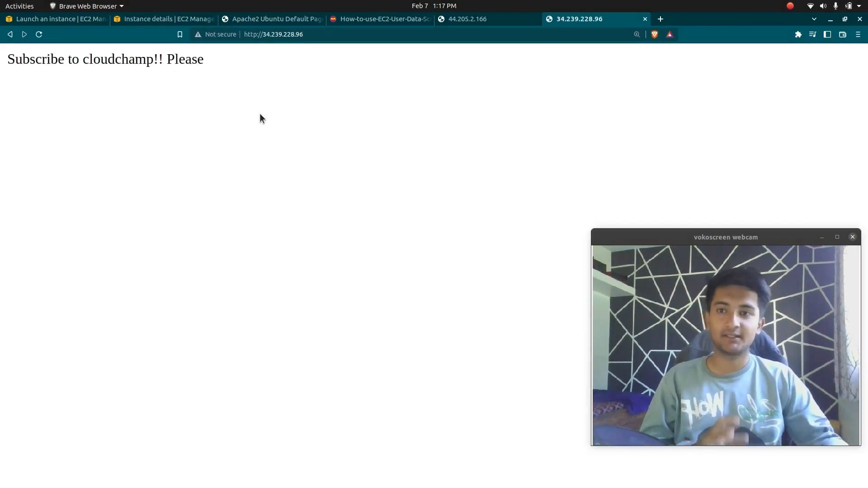
pyautogui.tripleClick(104, 60)
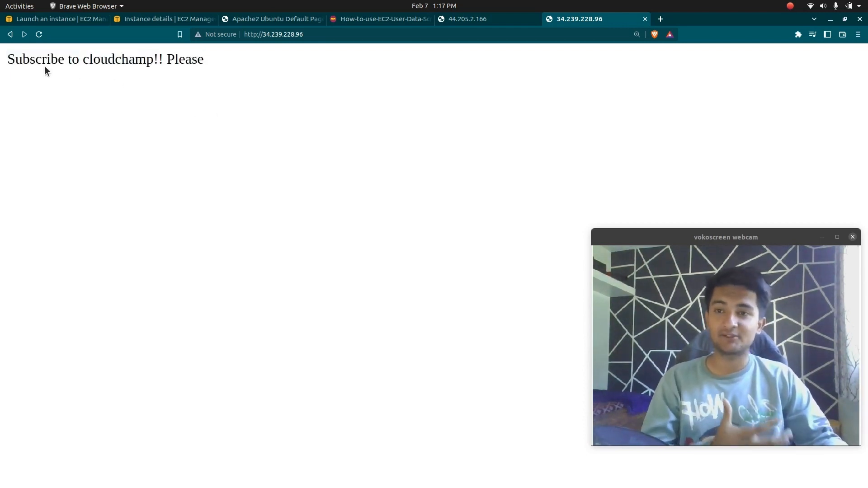
pyautogui.moveTo(7, 64)
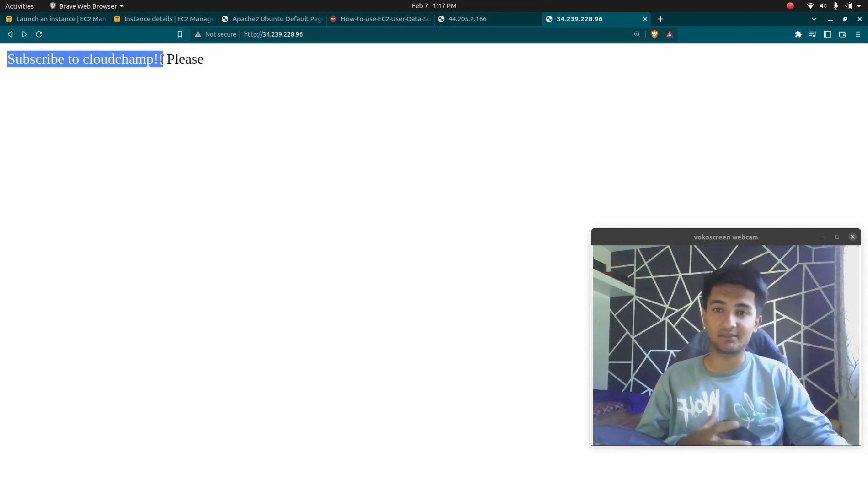
pyautogui.click(161, 18)
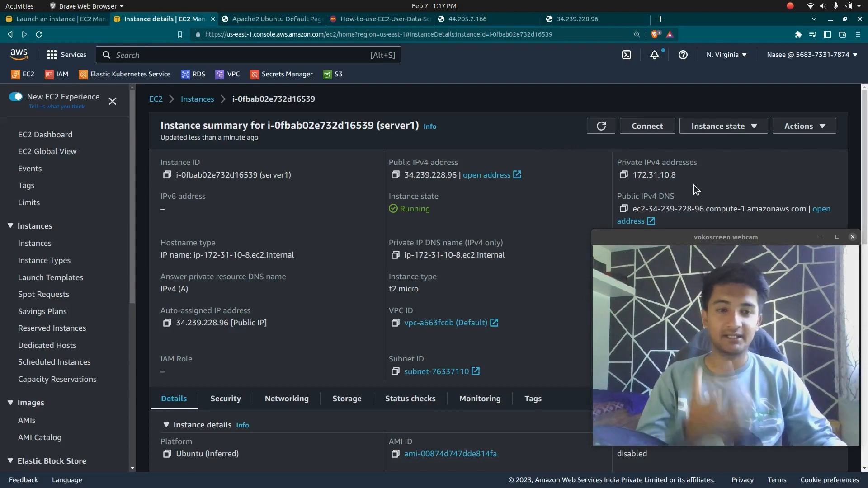
# Step: Reach server1's Edit user data page via Actions > Instance settings
pyautogui.click(724, 125)
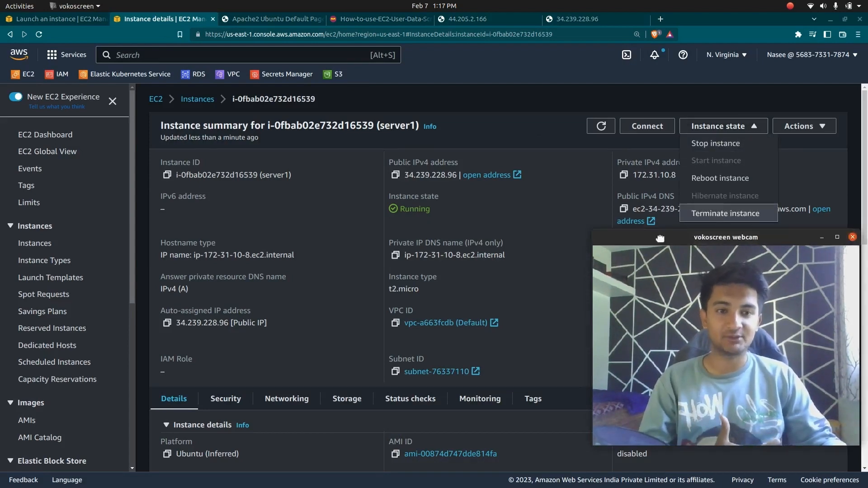
pyautogui.moveTo(724, 237); pyautogui.dragTo(261, 236)
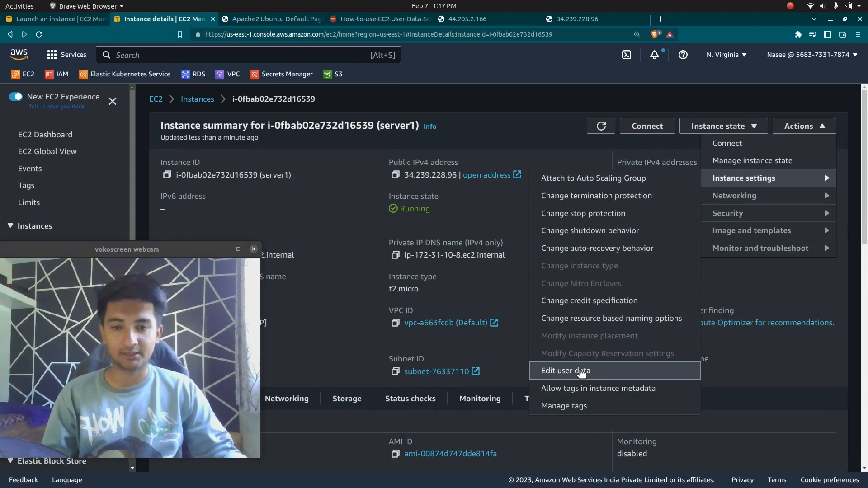
pyautogui.click(565, 370)
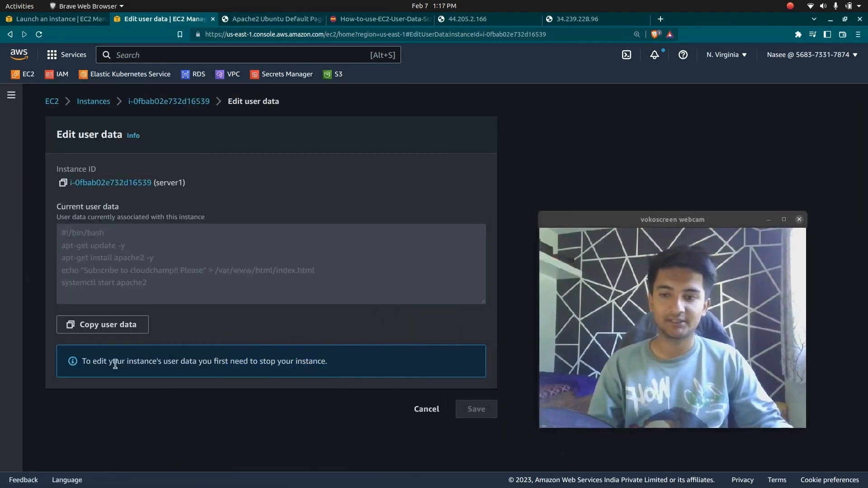
pyautogui.moveTo(244, 364)
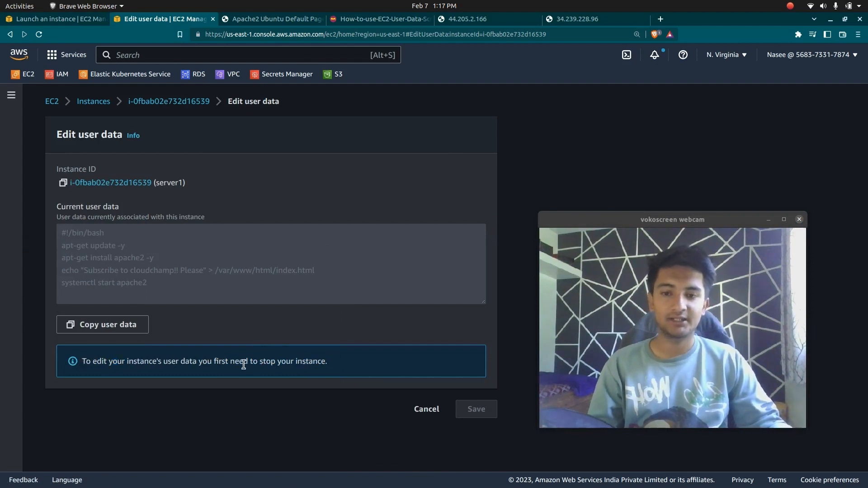
pyautogui.moveTo(121, 358)
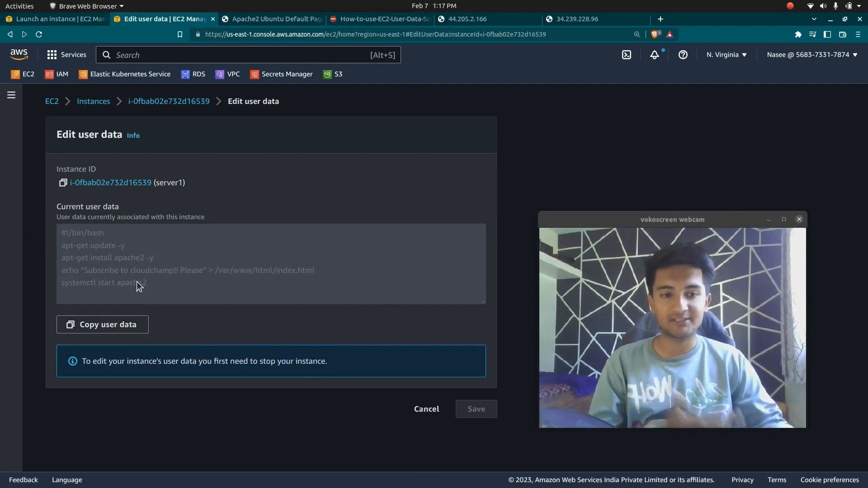
pyautogui.moveTo(402, 404)
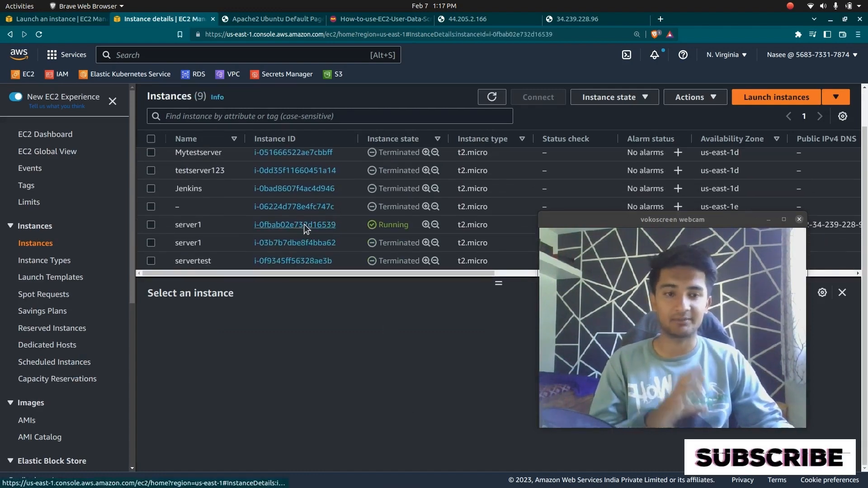
# Step: View the running server1 instance's details from the Instances list
pyautogui.click(295, 224)
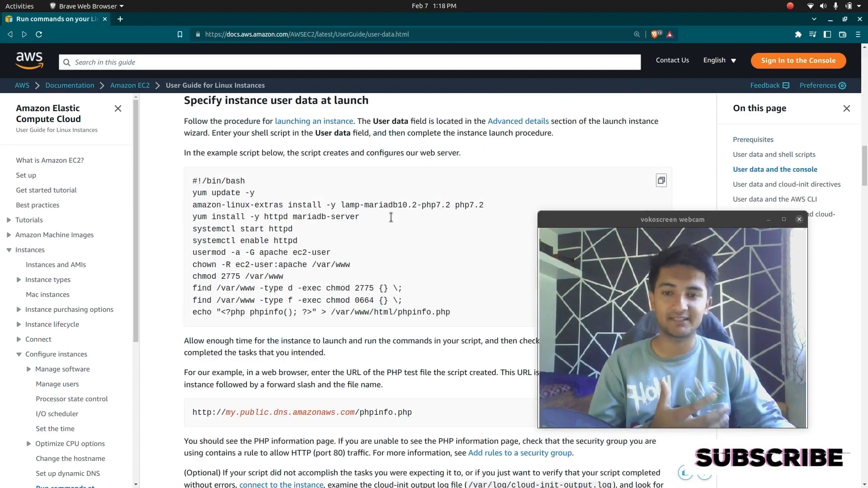
# Step: Highlight the example web-server bash script under 'Specify instance user data at launch'
pyautogui.moveTo(192, 181); pyautogui.dragTo(451, 312)
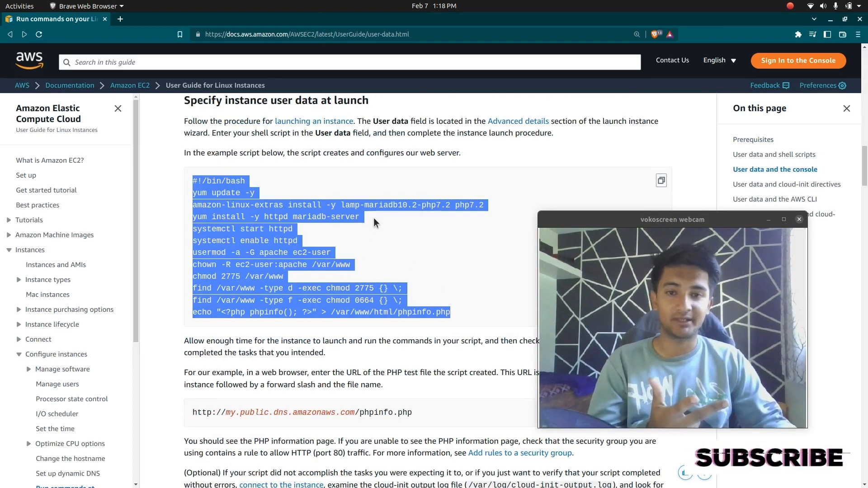
pyautogui.moveTo(401, 222)
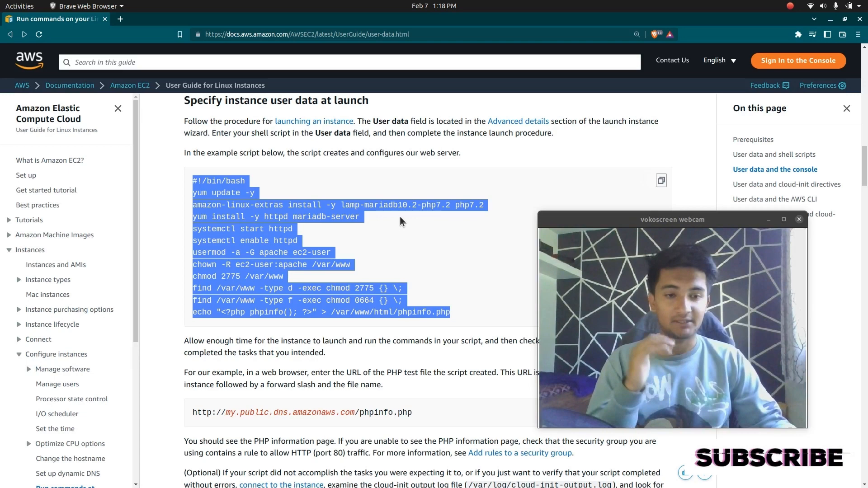